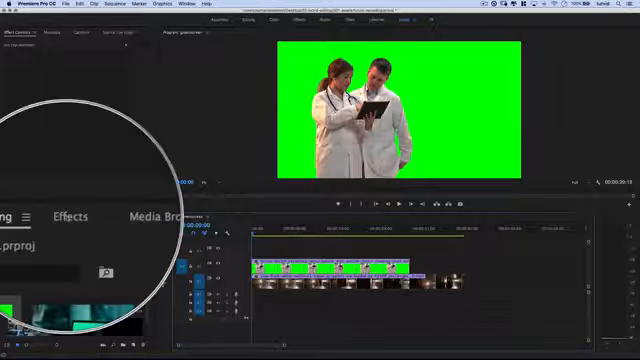
Expand Video Effects in the Effects panel to apply Ultra Key to the doctors clip
{"action": "left_click", "coordinate": [183, 11]}
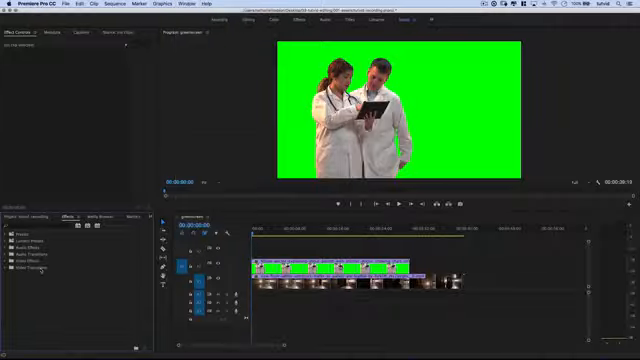
{"action": "left_click", "coordinate": [11, 275]}
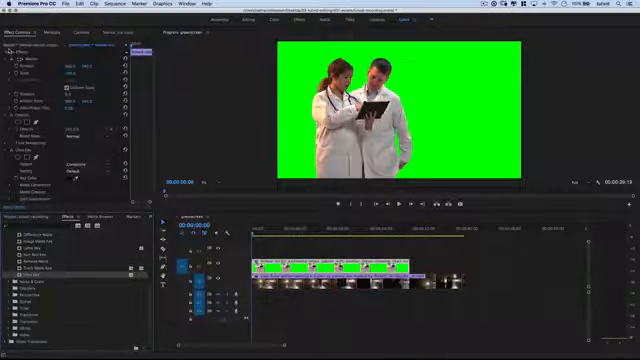
Sample the green backdrop with the Ultra Key Key Color eyedropper
{"action": "left_click", "coordinate": [11, 56]}
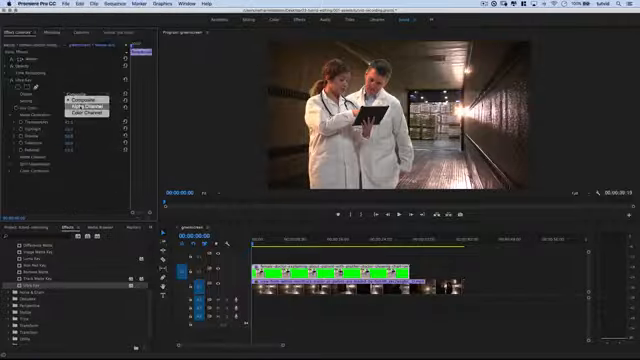
Adjust Matte Generation, expand Matte Cleanup, and set Output to Alpha Channel
{"action": "left_click", "coordinate": [86, 100]}
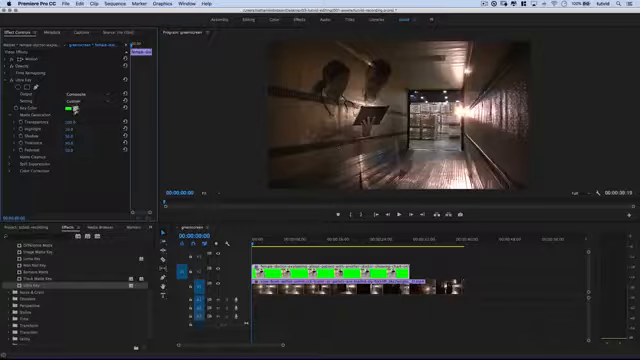
{"action": "left_click", "coordinate": [78, 105]}
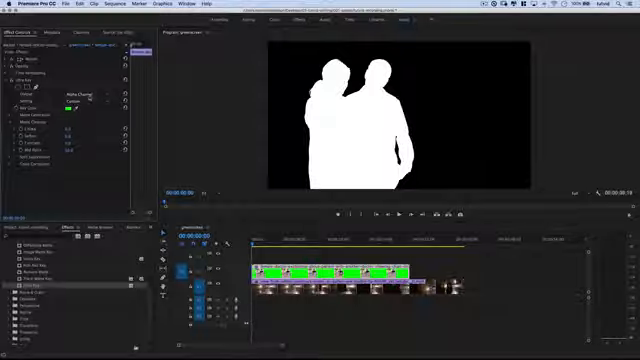
Set Ultra Key Output back to Composite and add the laptop green-screen shot
{"action": "left_click", "coordinate": [70, 92]}
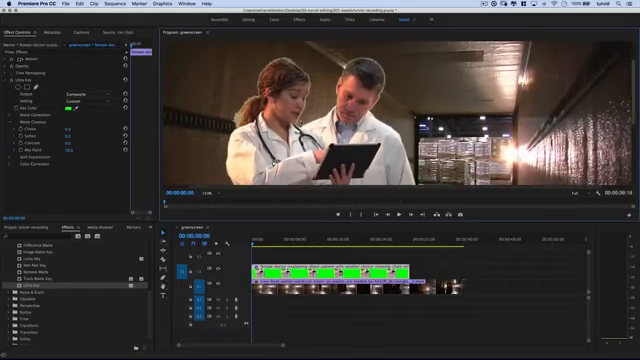
{"action": "left_click", "coordinate": [11, 117]}
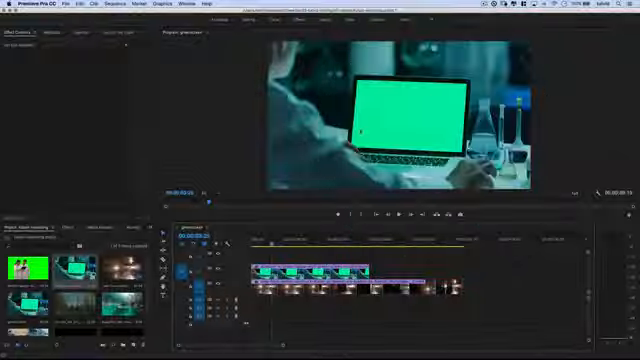
Sample the laptop's green screen with the Ultra Key Key Color eyedropper
{"action": "left_click", "coordinate": [78, 228]}
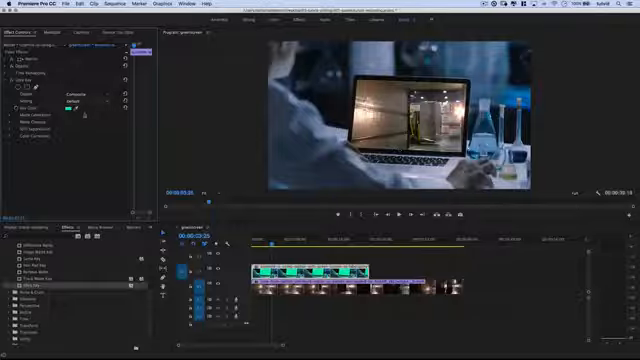
Show the Alpha Channel output and expand Matte Generation to tune the laptop matte
{"action": "left_click", "coordinate": [76, 94]}
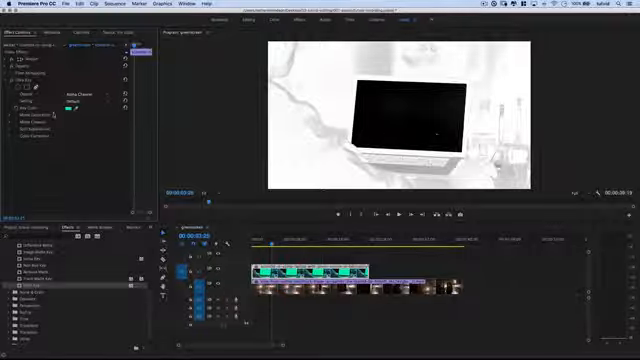
{"action": "left_click", "coordinate": [12, 108]}
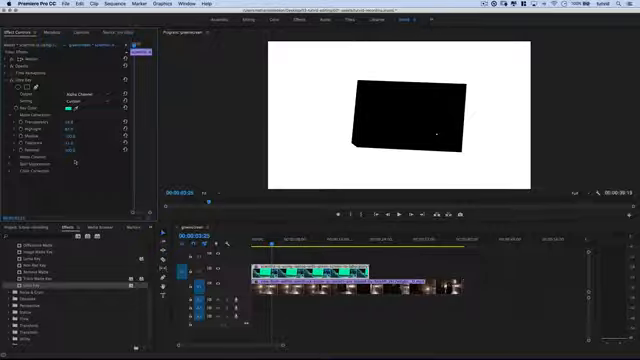
Adjust Matte Cleanup and Spill Suppression values for the laptop key
{"action": "left_click", "coordinate": [78, 98]}
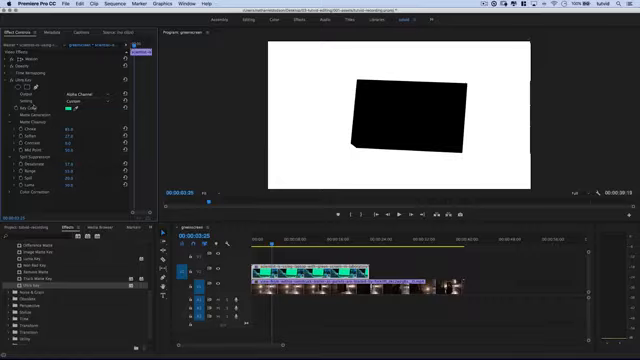
Set Output to Composite and draw an inverted four-point mask around the right-edge glassware
{"action": "left_click", "coordinate": [75, 101]}
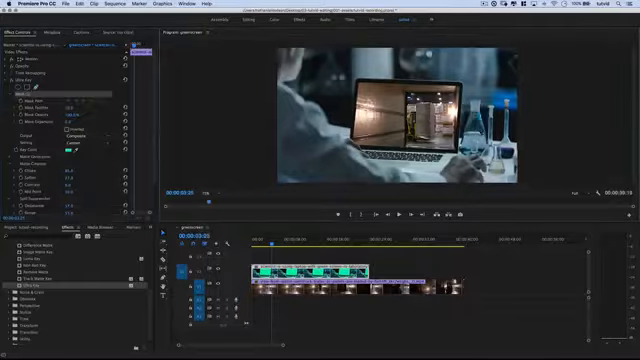
{"action": "left_click", "coordinate": [200, 190]}
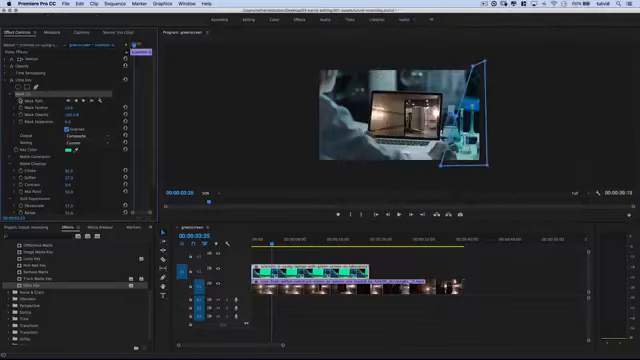
Collapse and re-expand Ultra Key to hide the mask outline and preview the composite
{"action": "left_click", "coordinate": [11, 94]}
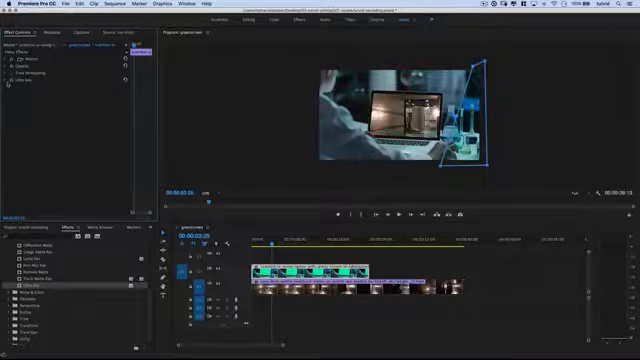
{"action": "left_click", "coordinate": [20, 87]}
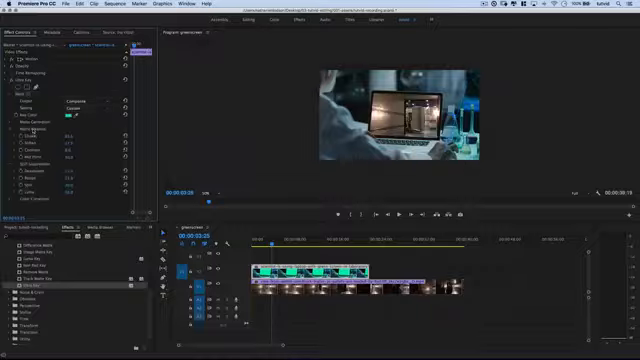